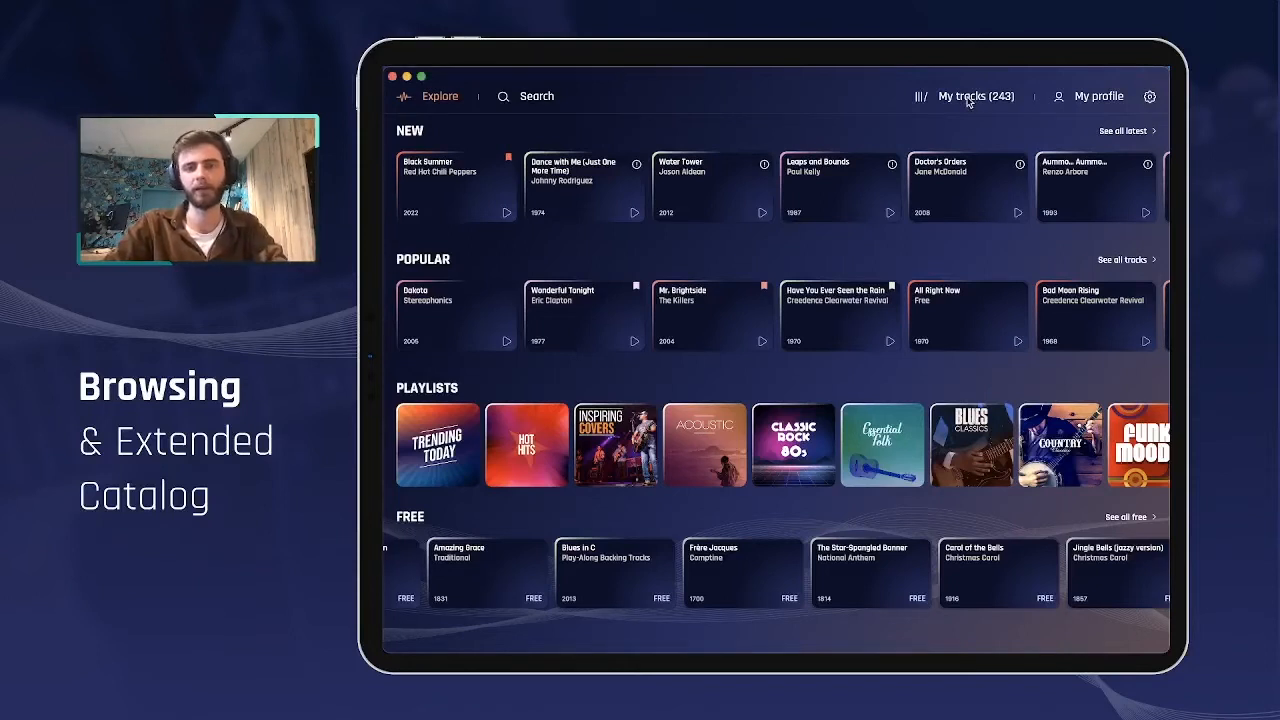
Show My tracks and open the App Live Demo setlist folder.
{"action": "left_click", "coordinate": [975, 96]}
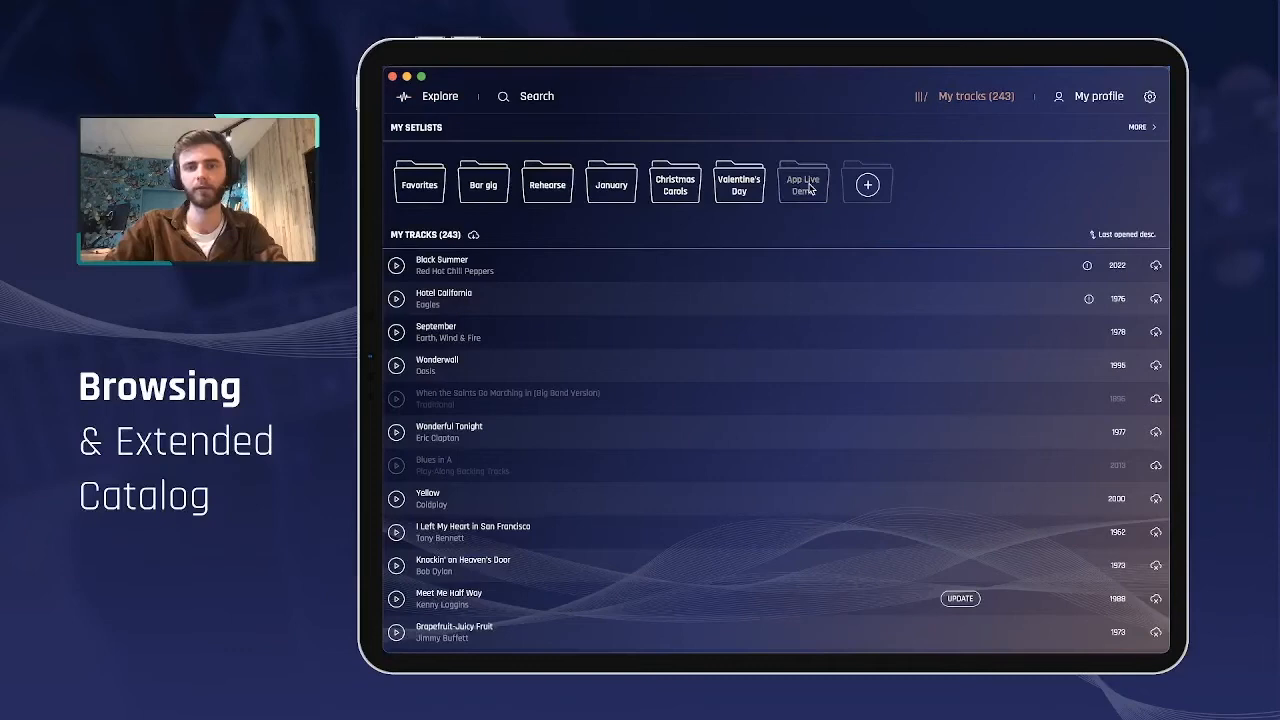
{"action": "mouse_move", "coordinate": [782, 334]}
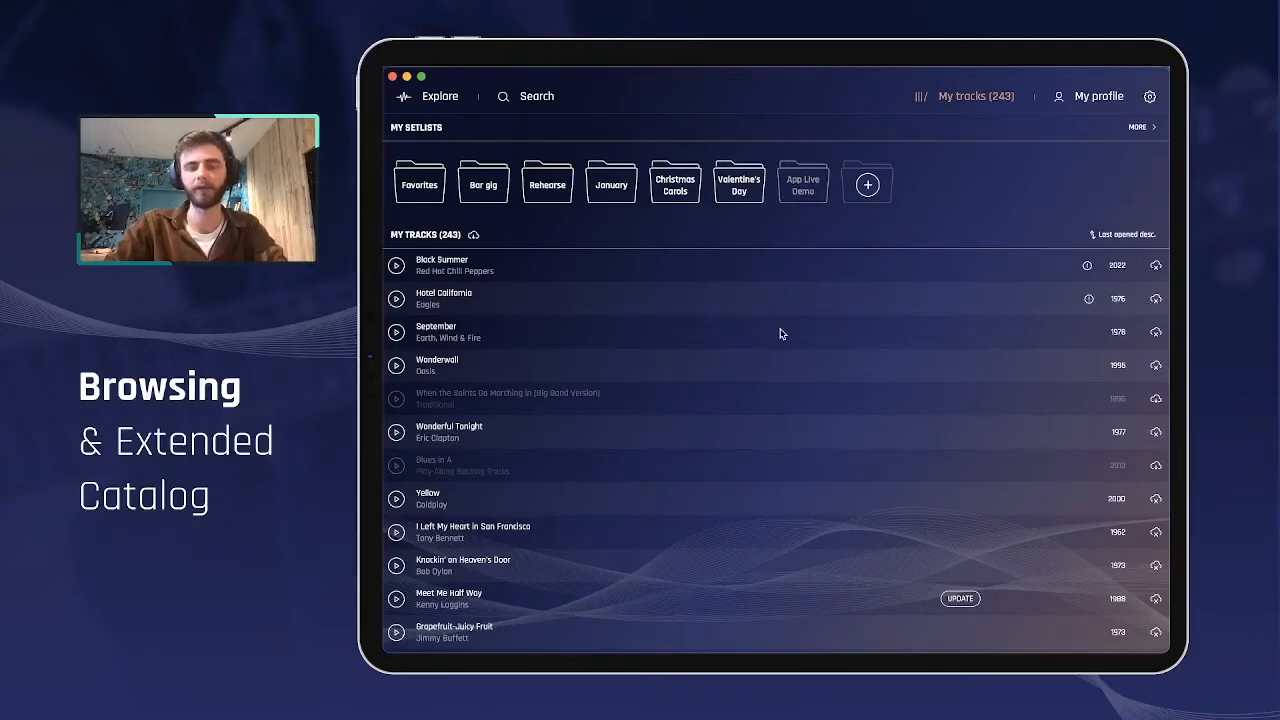
{"action": "left_click", "coordinate": [803, 182]}
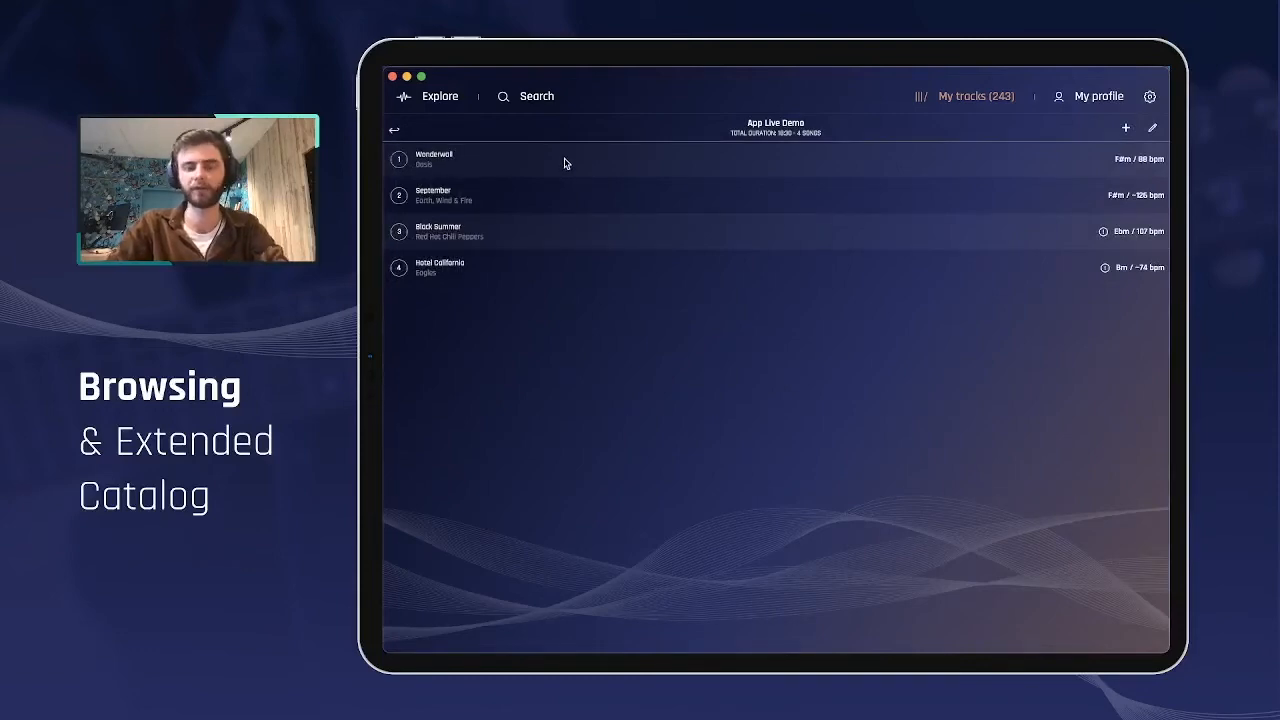
Load Wonderwall, the setlist's first song, into the player.
{"action": "left_click", "coordinate": [434, 158]}
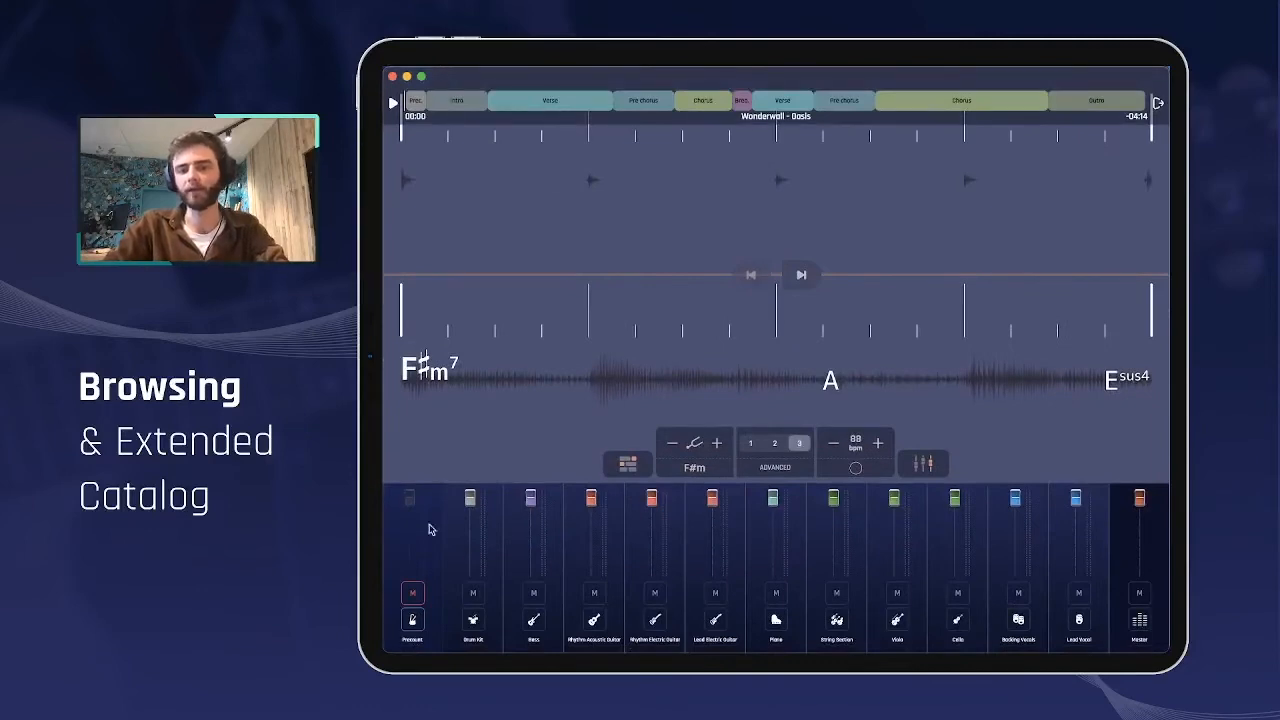
{"action": "mouse_move", "coordinate": [911, 315]}
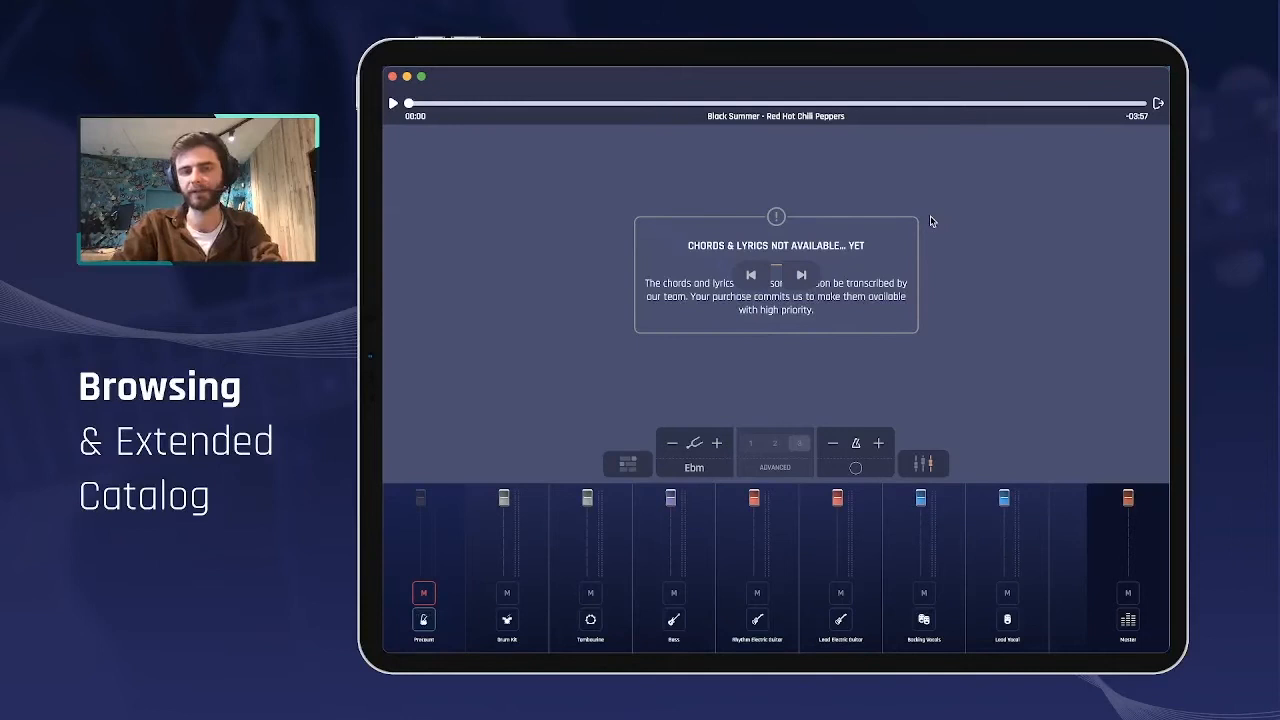
{"action": "mouse_move", "coordinate": [518, 590]}
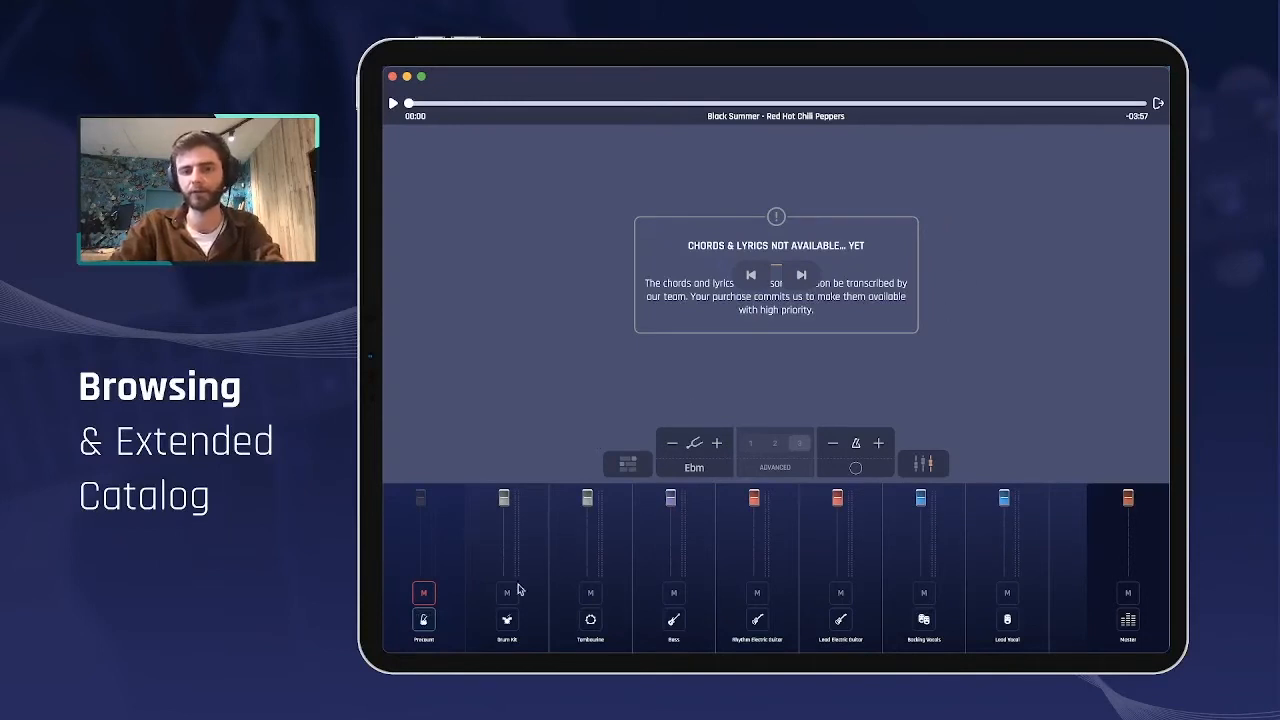
{"action": "mouse_move", "coordinate": [760, 293]}
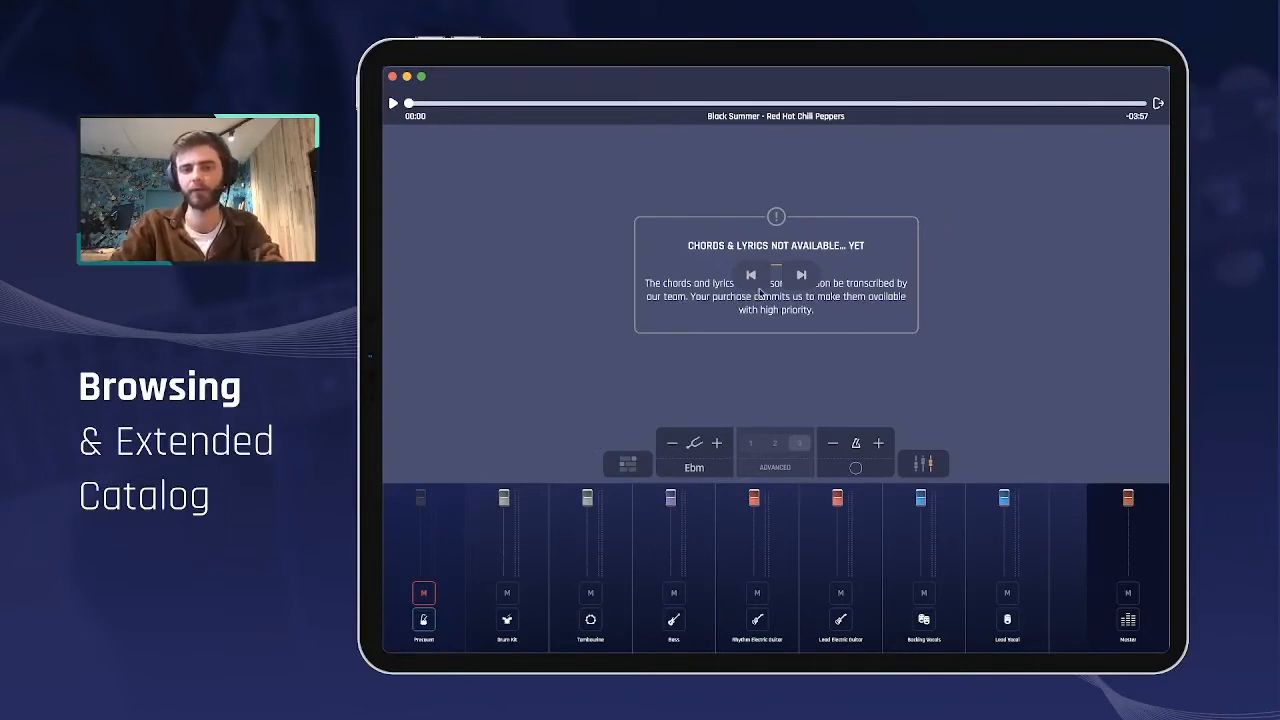
{"action": "mouse_move", "coordinate": [697, 203]}
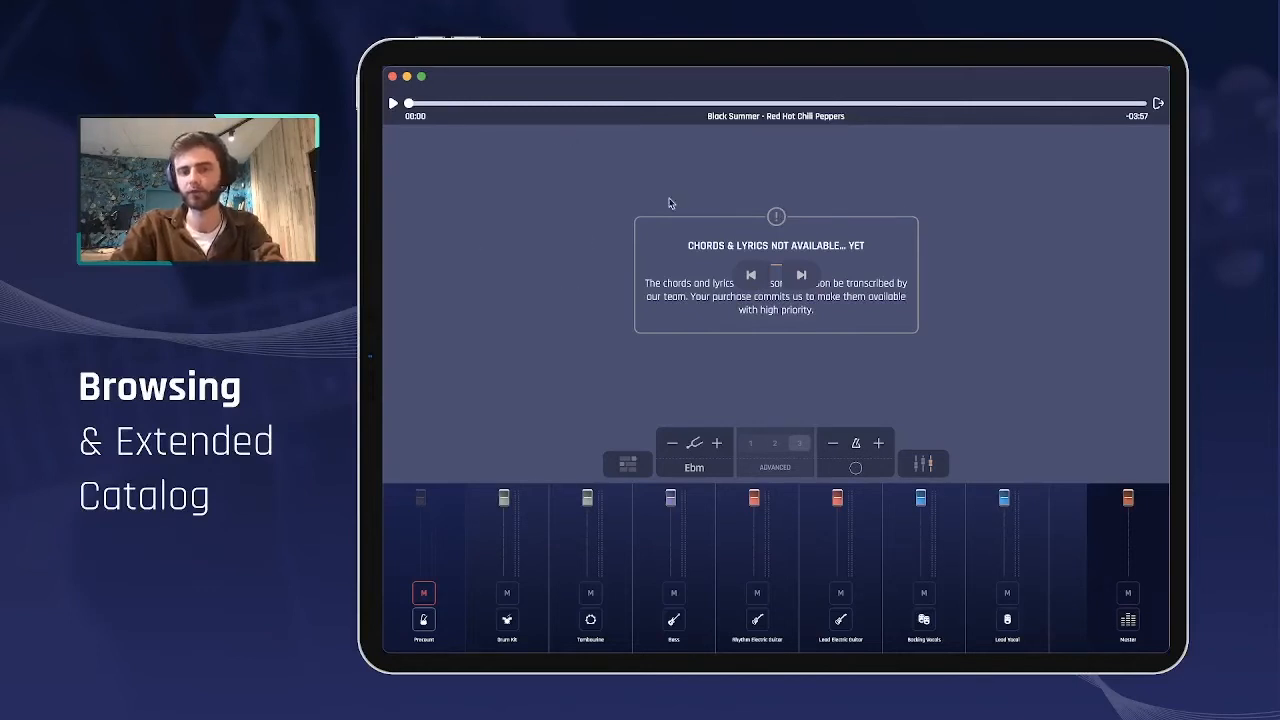
{"action": "mouse_move", "coordinate": [880, 360]}
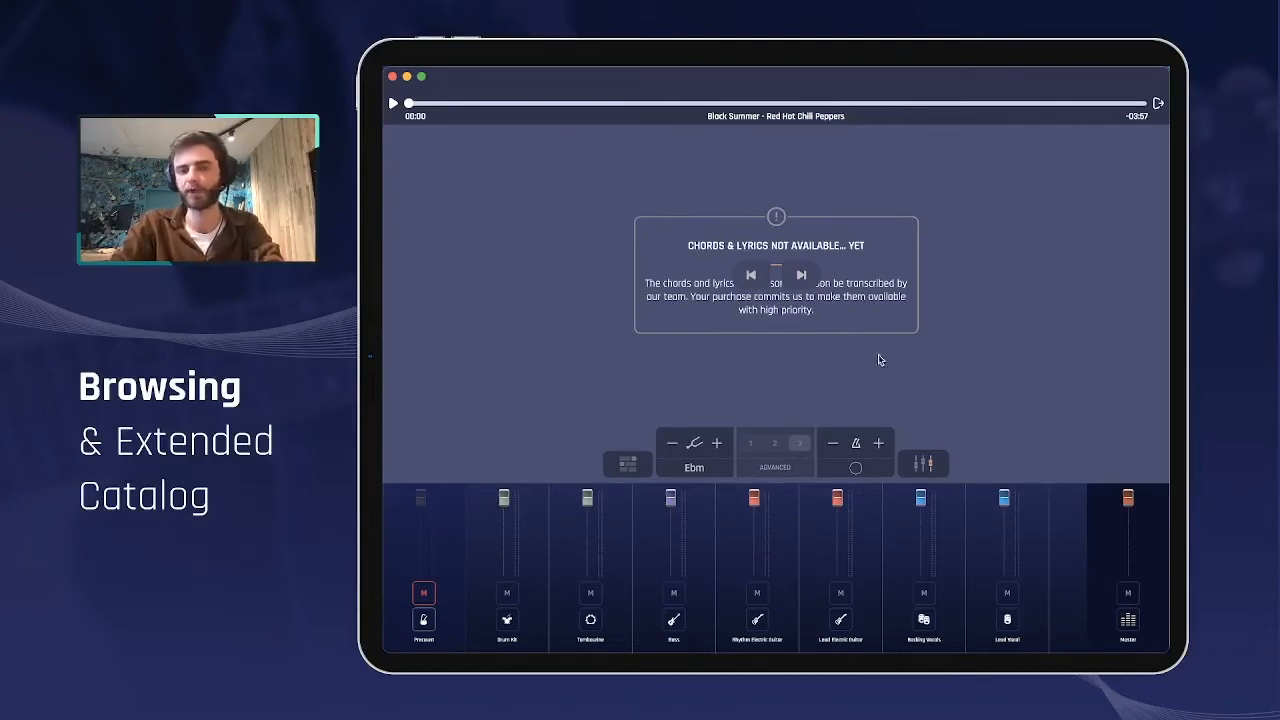
{"action": "mouse_move", "coordinate": [817, 166]}
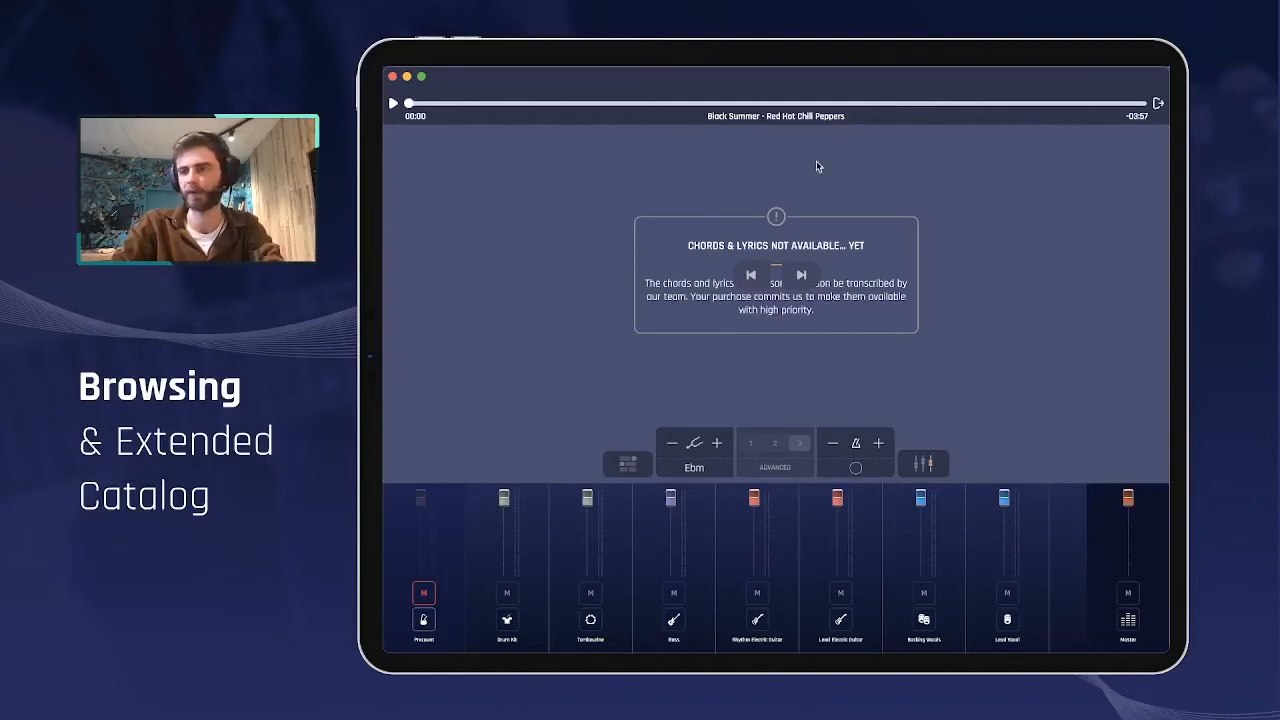
{"action": "mouse_move", "coordinate": [717, 295]}
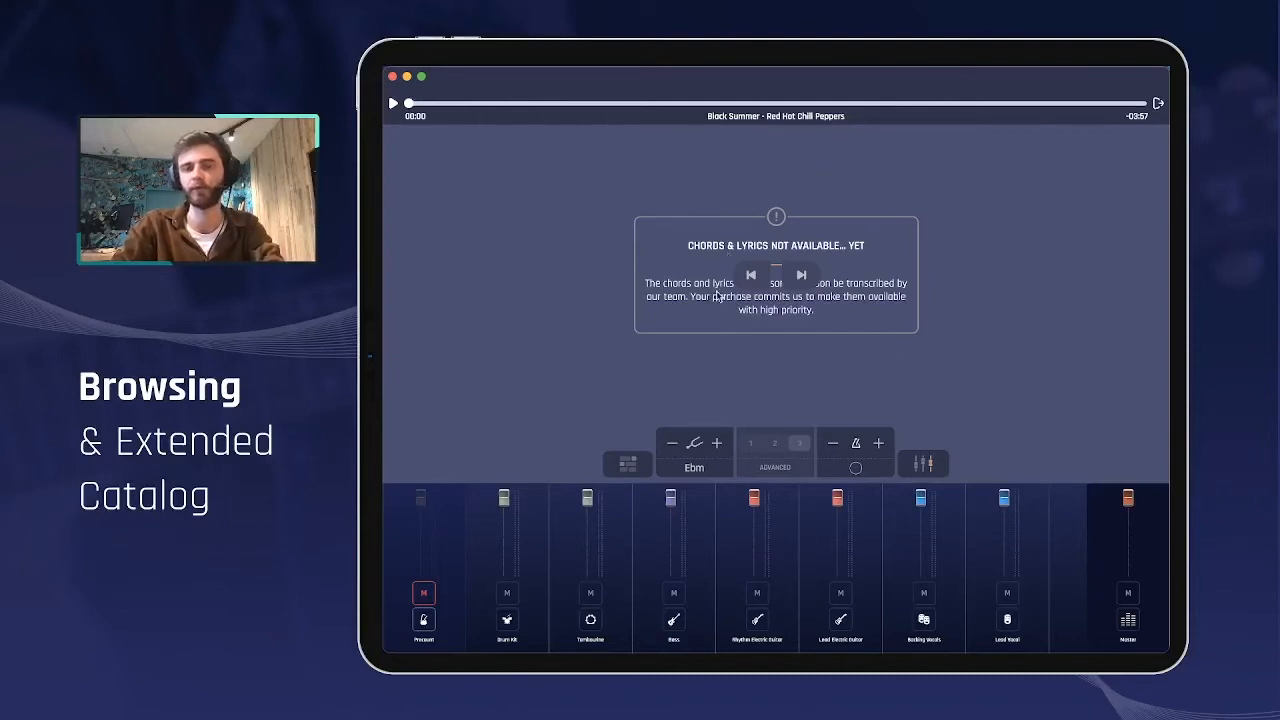
{"action": "mouse_move", "coordinate": [740, 406]}
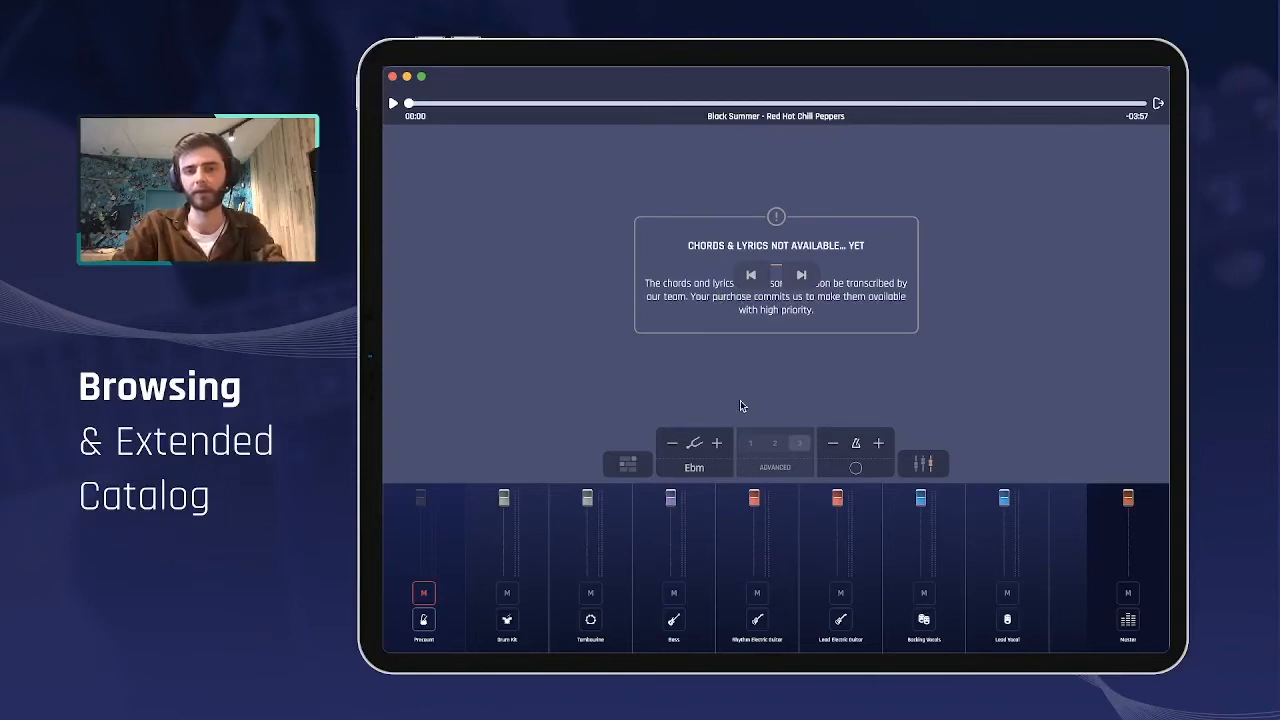
{"action": "mouse_move", "coordinate": [660, 452]}
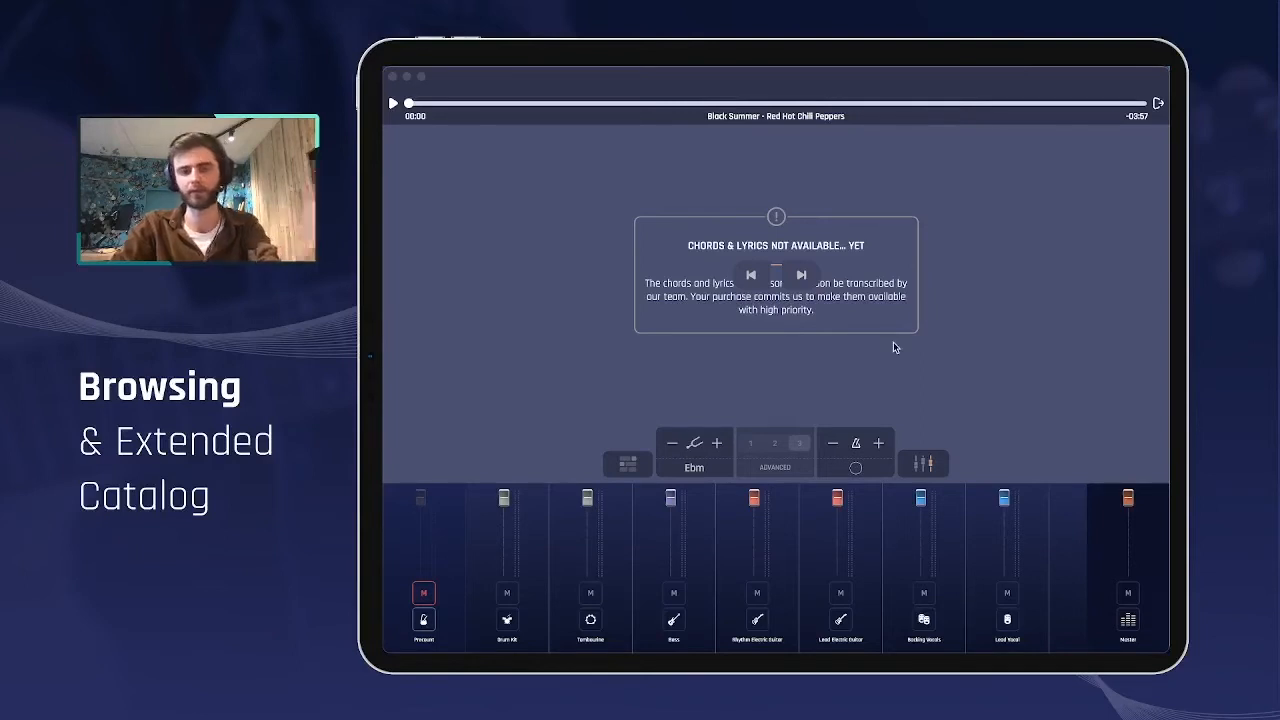
{"action": "mouse_move", "coordinate": [811, 385]}
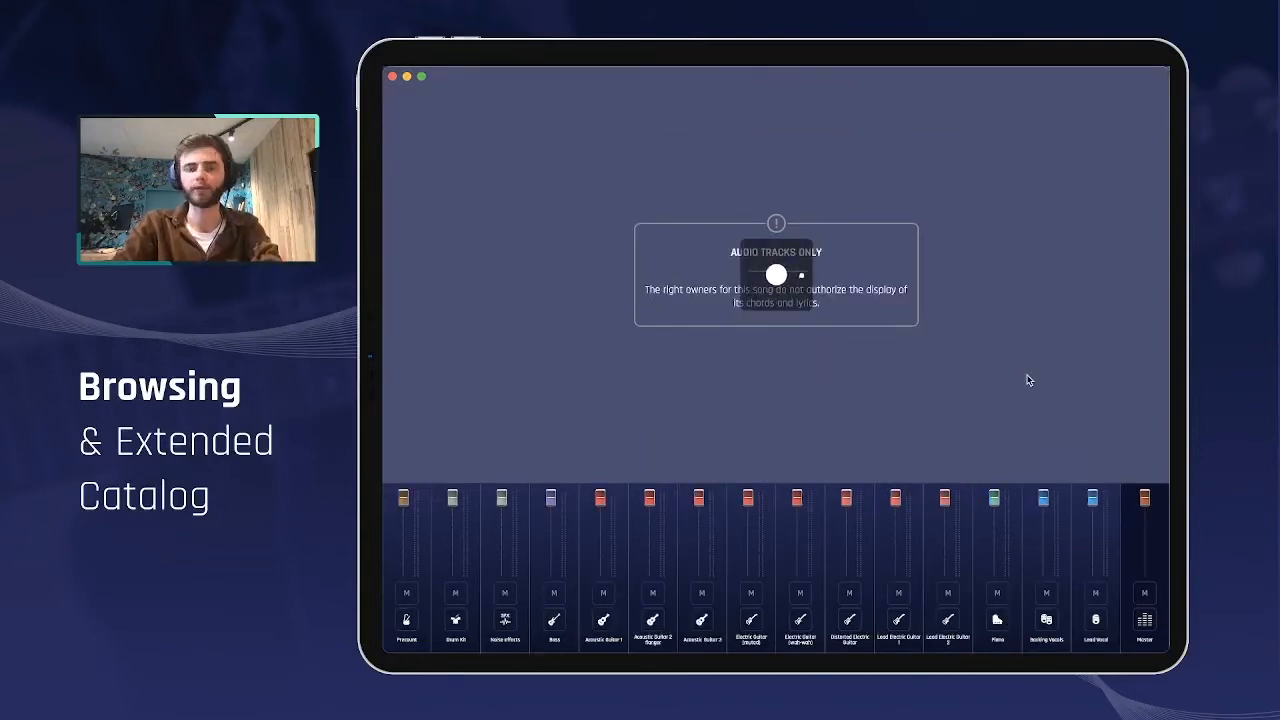
{"action": "mouse_move", "coordinate": [945, 407]}
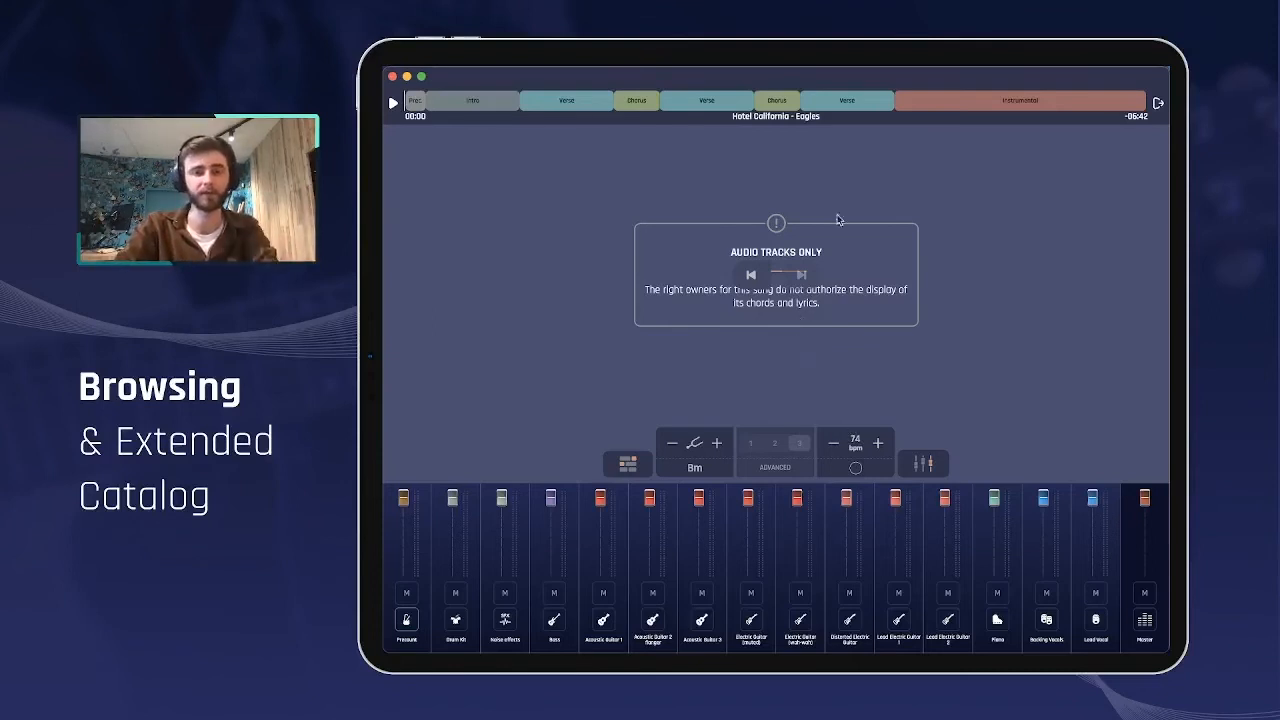
{"action": "mouse_move", "coordinate": [833, 170]}
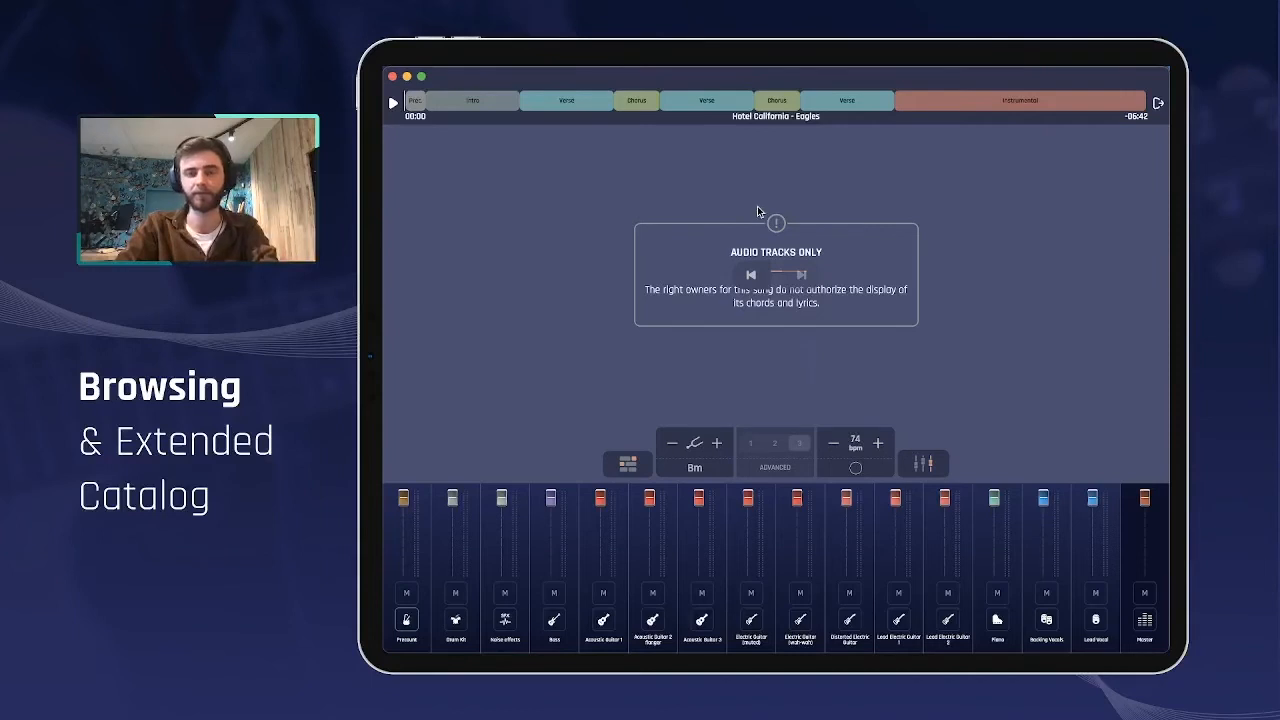
{"action": "mouse_move", "coordinate": [793, 247]}
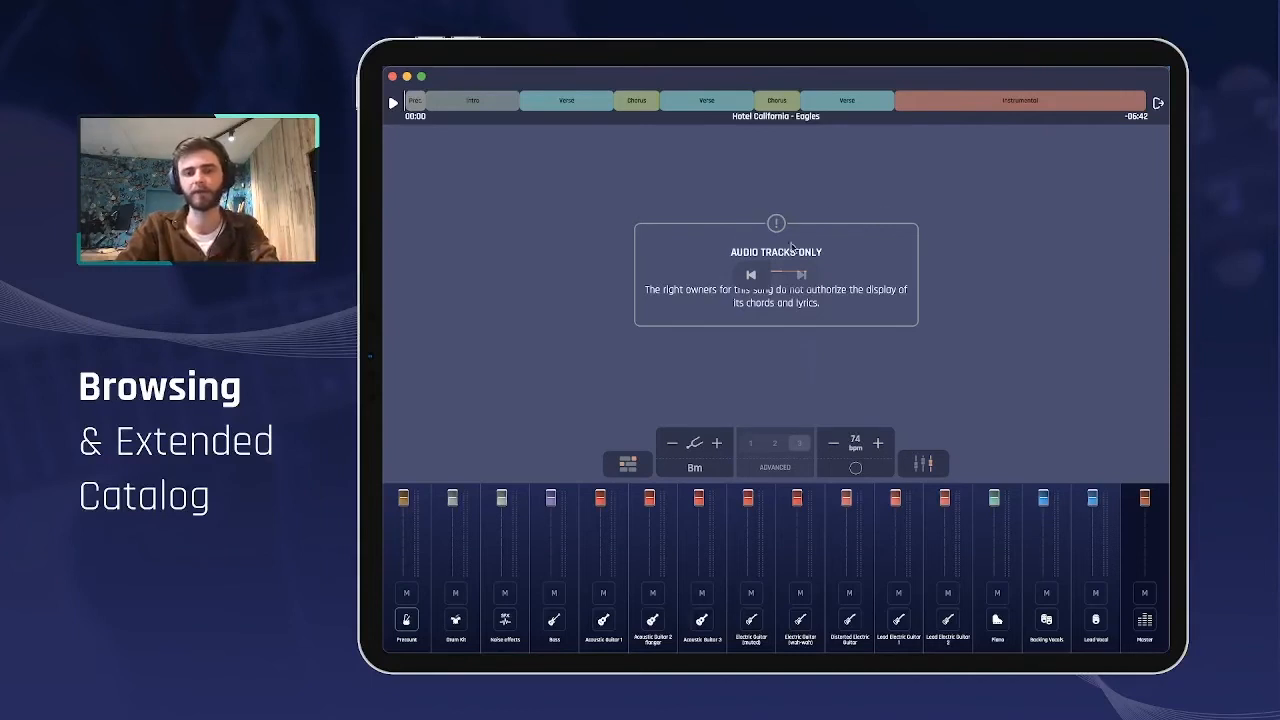
{"action": "mouse_move", "coordinate": [670, 309]}
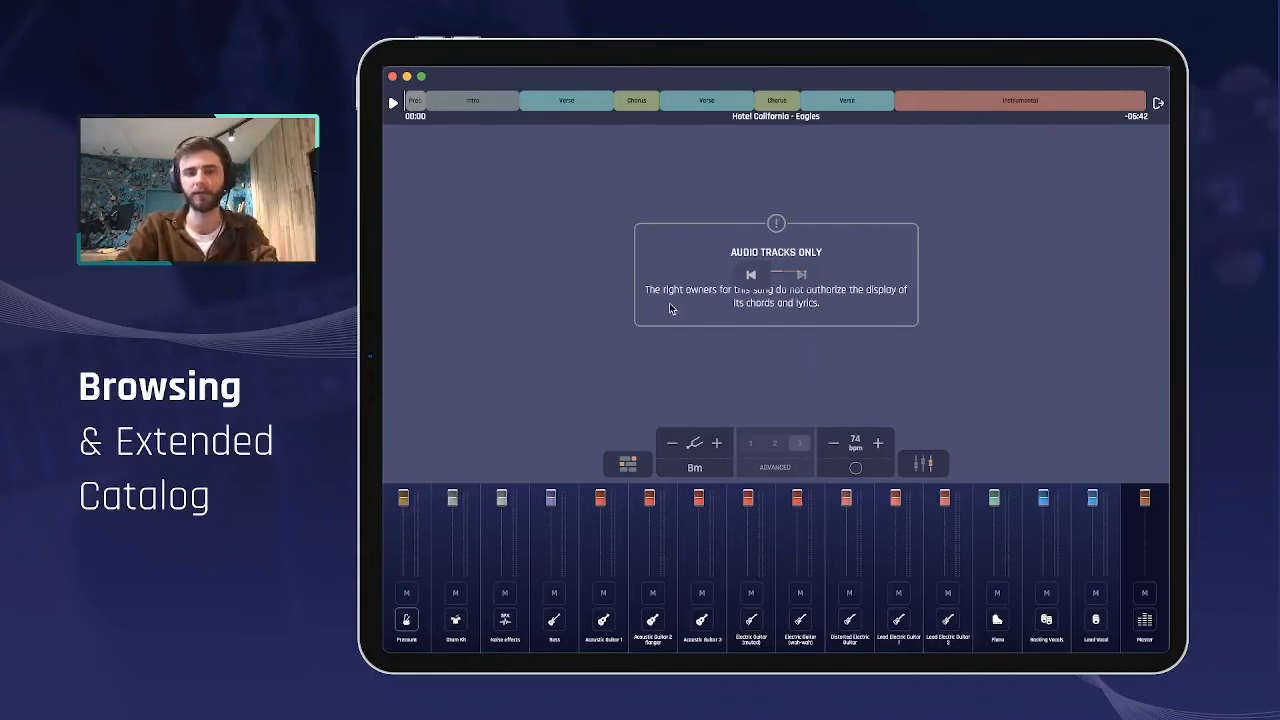
{"action": "mouse_move", "coordinate": [1107, 471]}
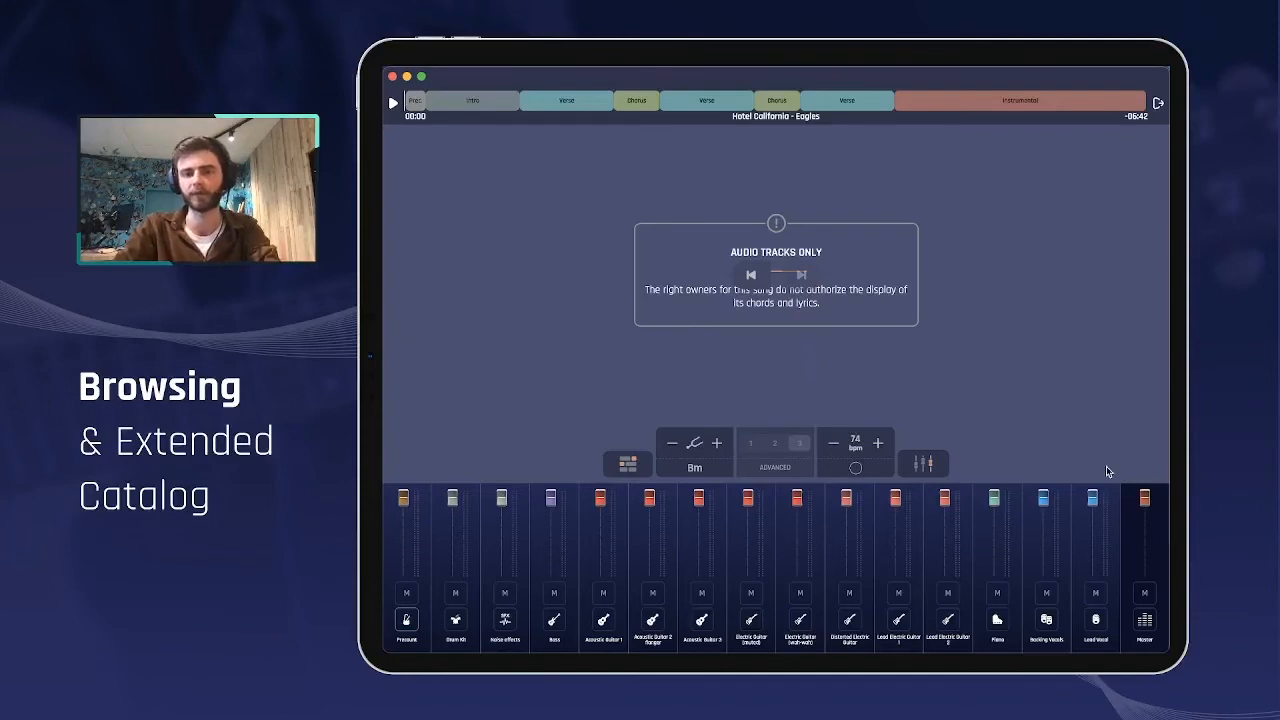